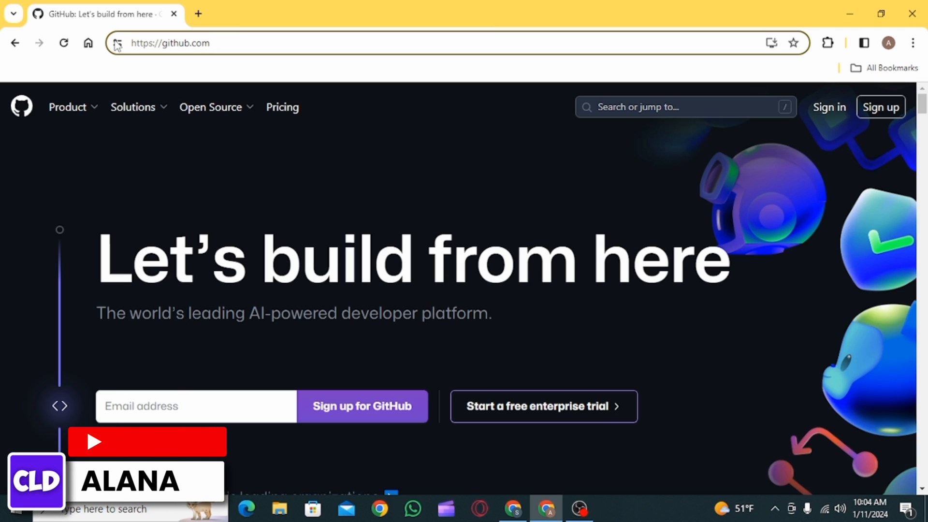
Show the Open Source menu's Topics, Trending and Collections links on github.com.
{"action": "left_click", "coordinate": [171, 42]}
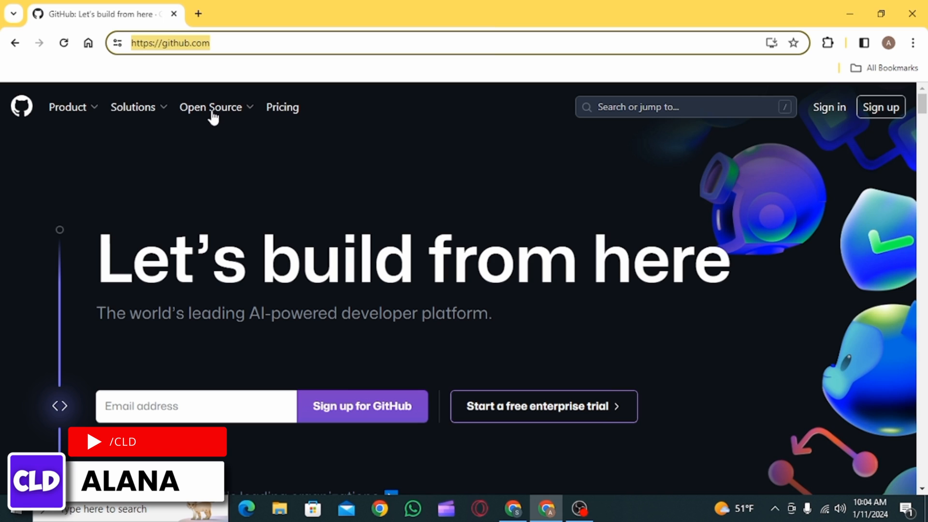
{"action": "left_click", "coordinate": [210, 107]}
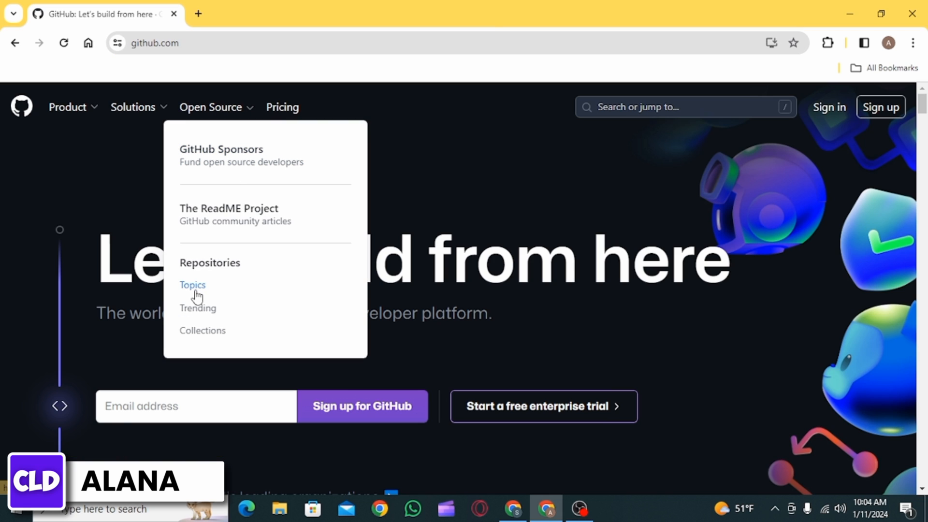
Open GitHub Topics and scroll through the featured topics.
{"action": "left_click", "coordinate": [191, 285]}
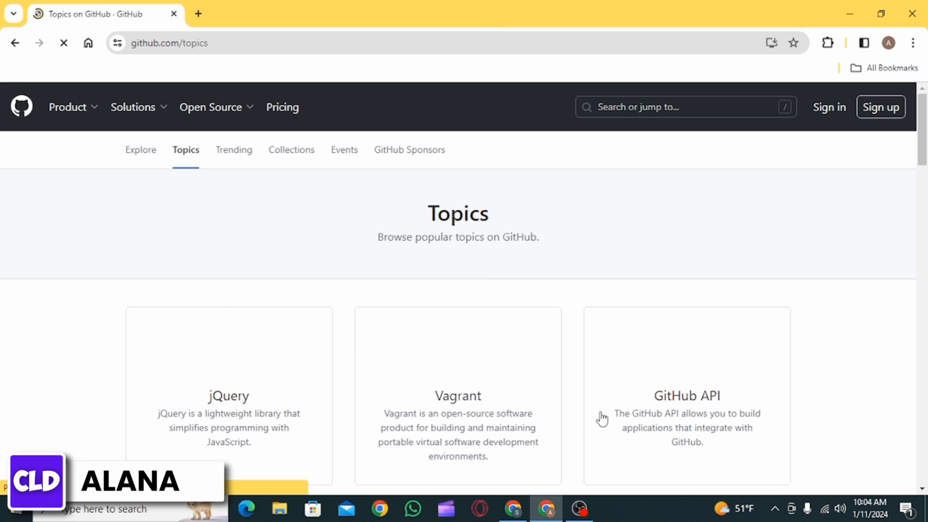
{"action": "scroll", "scroll_direction": "down", "scroll_amount": 3}
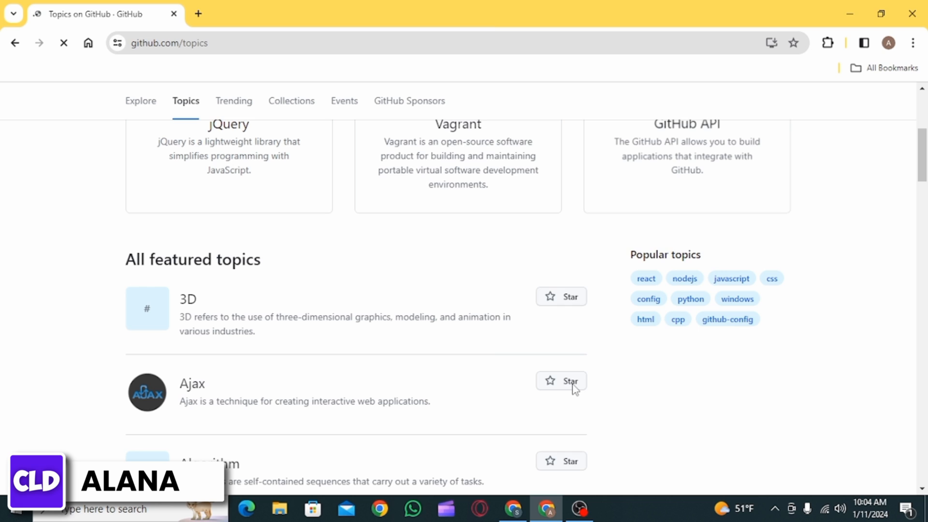
{"action": "scroll", "scroll_direction": "down", "scroll_amount": 3}
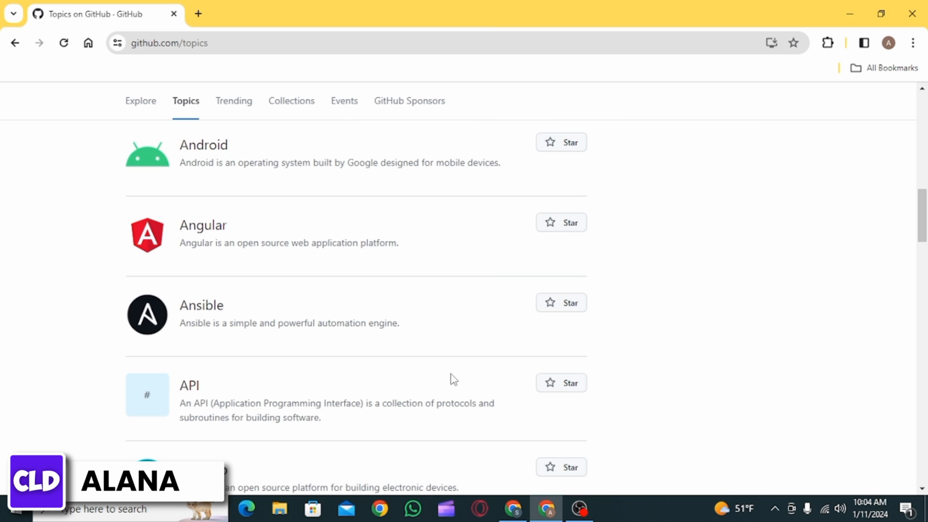
{"action": "scroll", "scroll_direction": "down", "scroll_amount": 3}
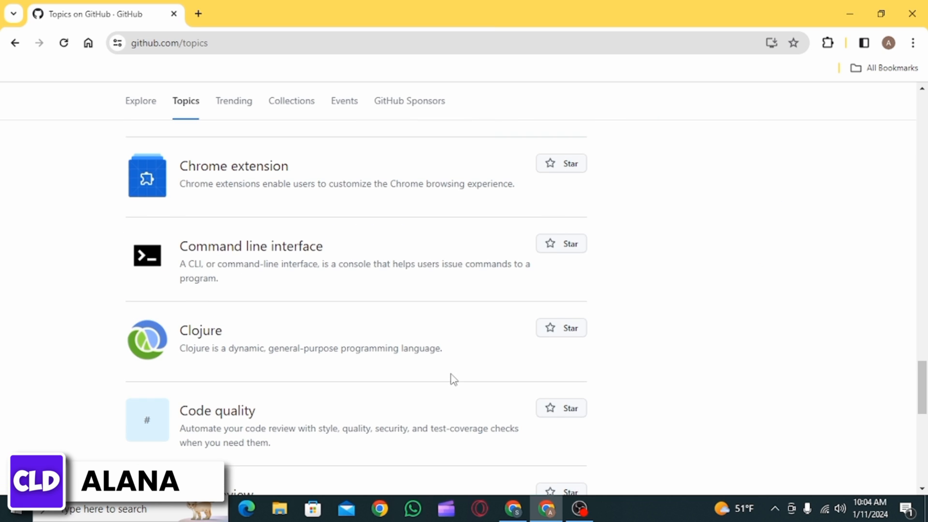
{"action": "scroll", "scroll_direction": "down", "scroll_amount": 3}
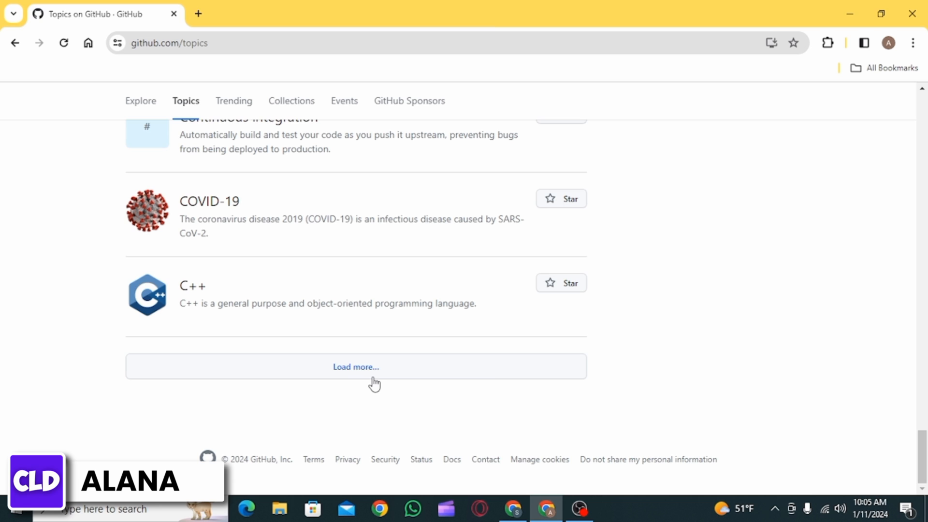
Load more featured topics and scroll to the Google topic.
{"action": "left_click", "coordinate": [356, 366]}
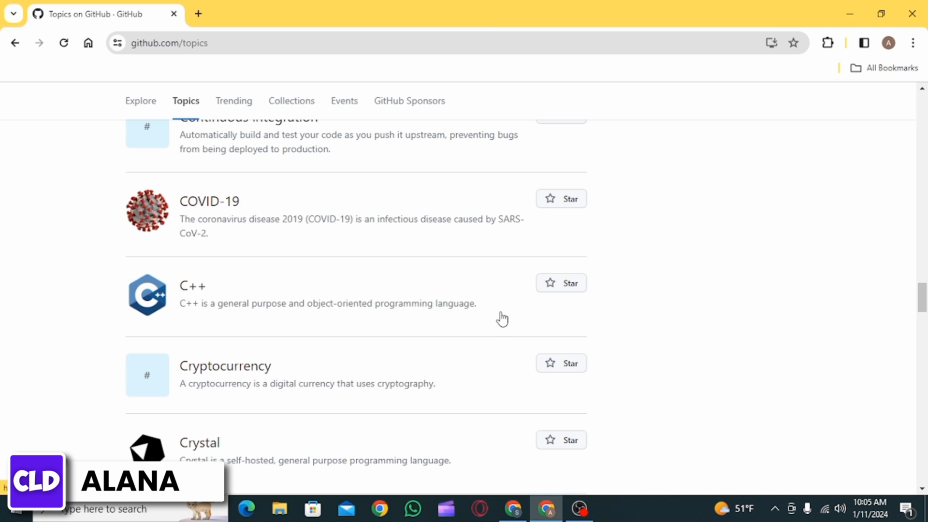
{"action": "scroll", "scroll_direction": "down", "scroll_amount": 3}
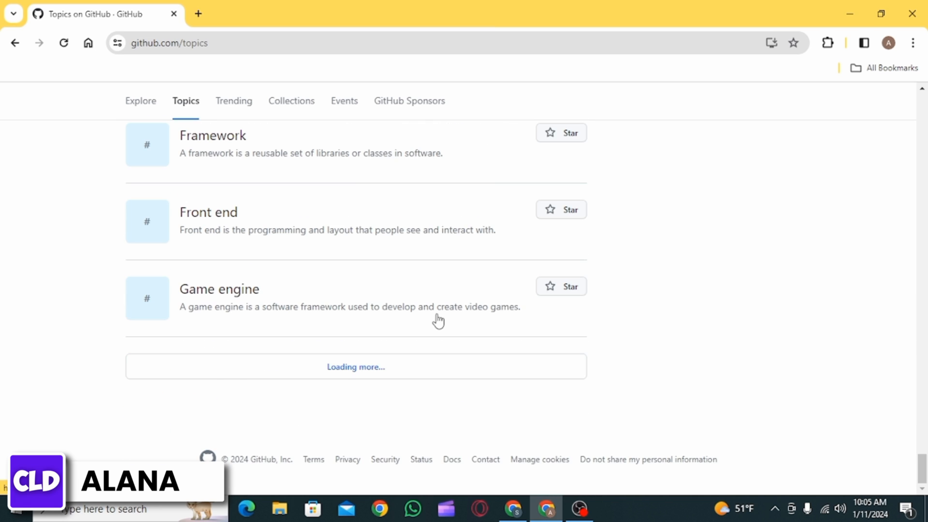
{"action": "scroll", "scroll_direction": "down", "scroll_amount": 3}
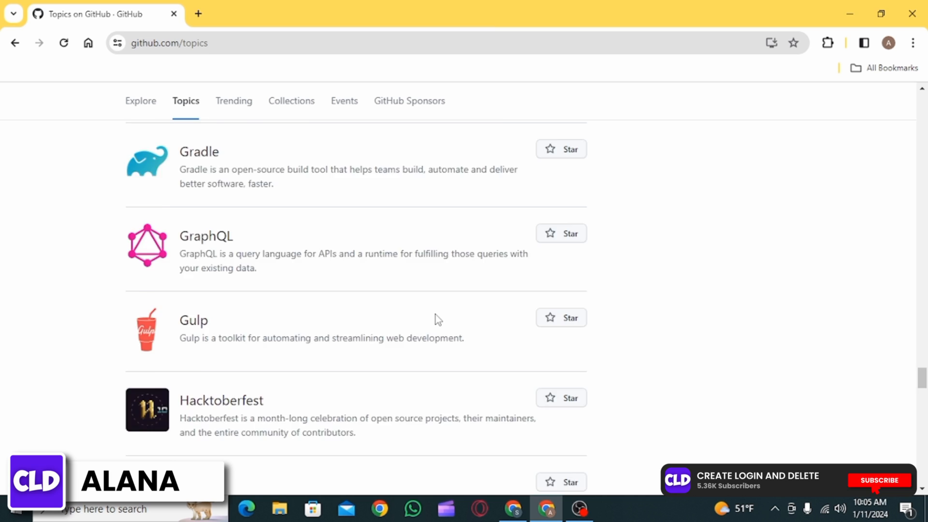
{"action": "scroll", "scroll_direction": "up", "scroll_amount": 3}
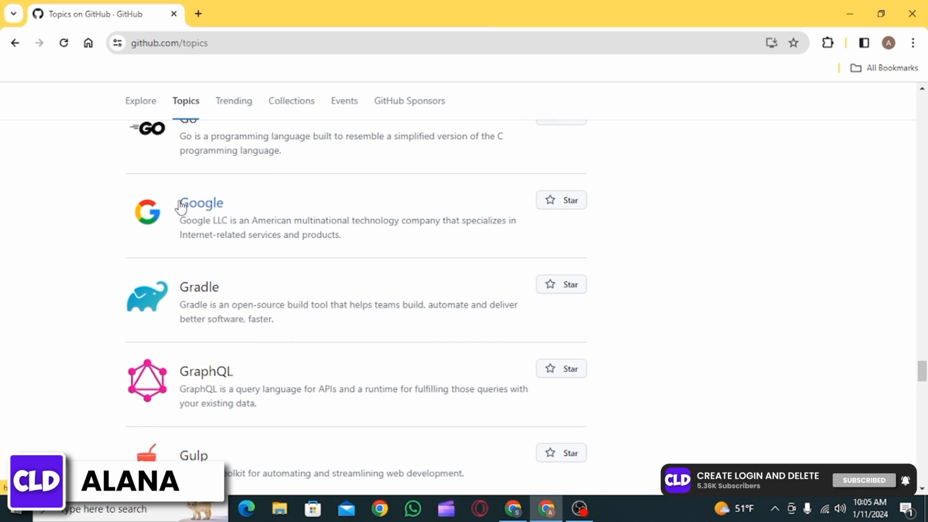
{"action": "left_click", "coordinate": [200, 203]}
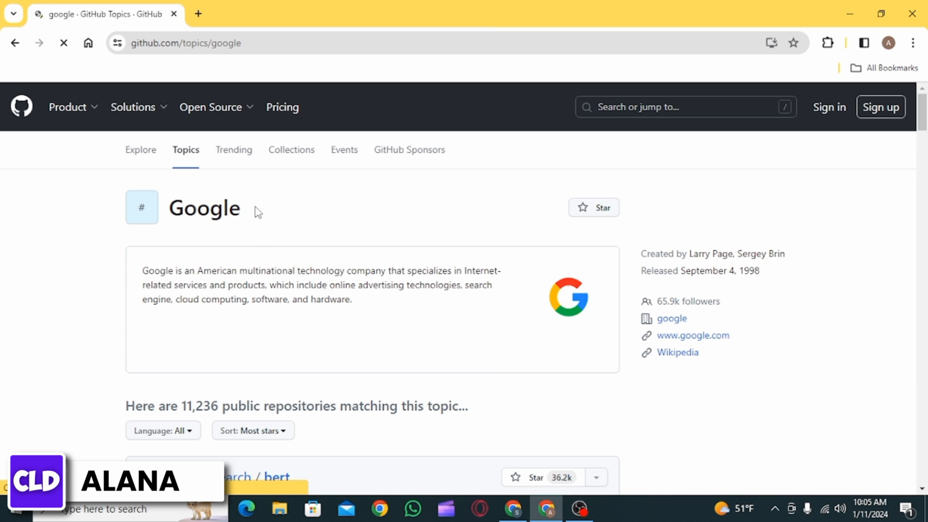
{"action": "scroll", "scroll_direction": "down", "scroll_amount": 3}
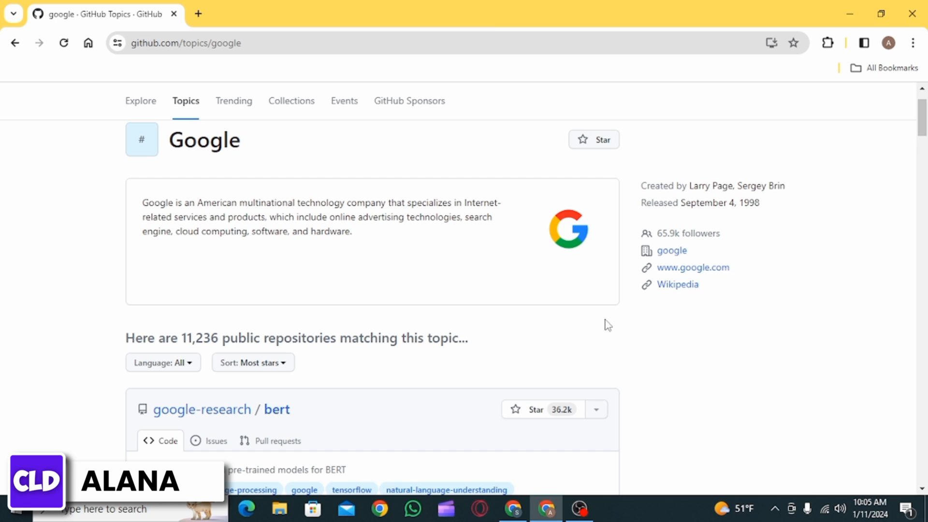
{"action": "mouse_move", "coordinate": [658, 266]}
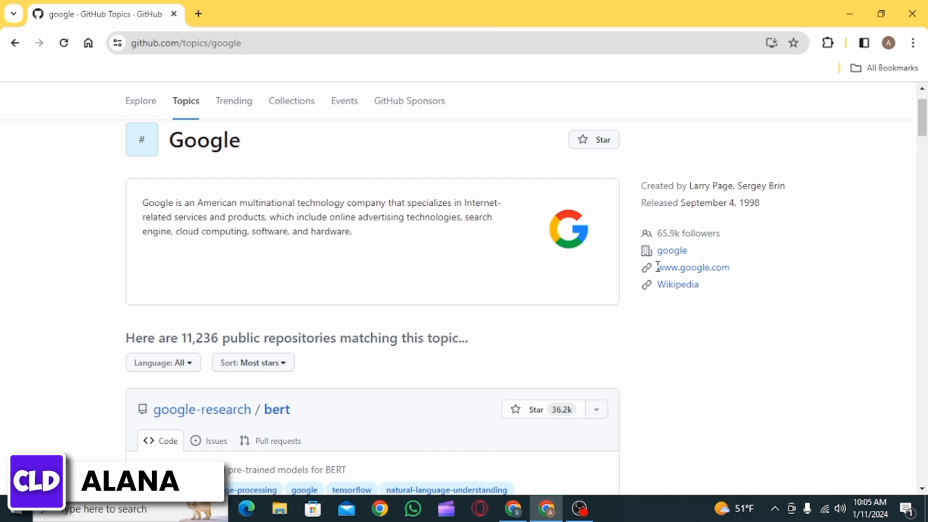
{"action": "left_click", "coordinate": [692, 267]}
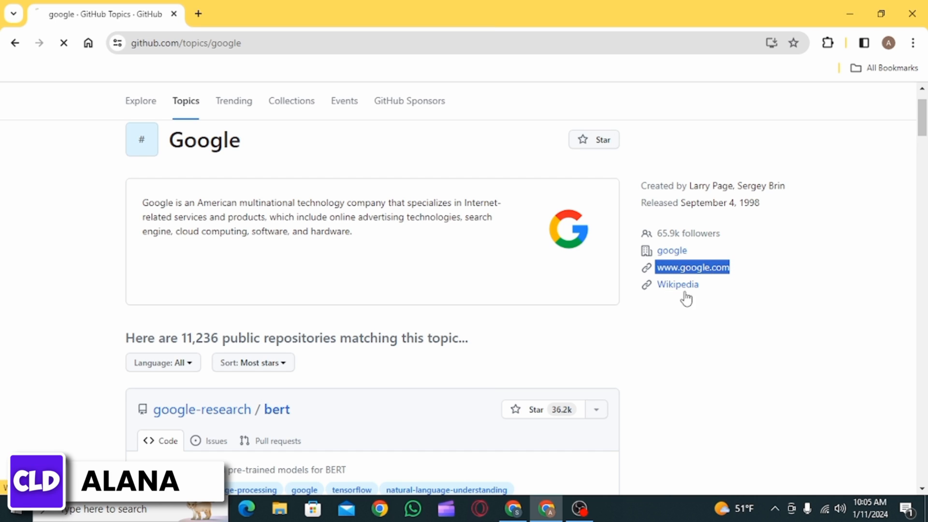
Search Google for 'valorant' and open the playvalorant.com result.
{"action": "type", "text": "valorant"}
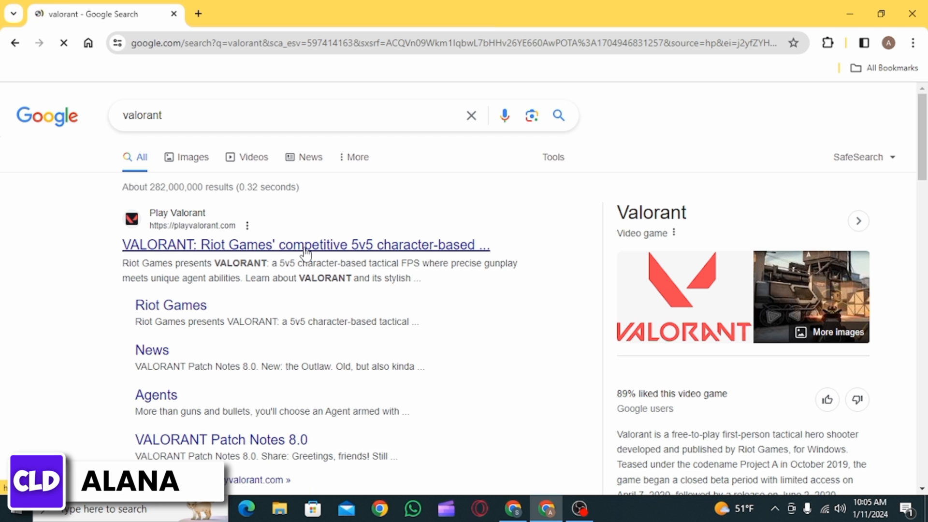
{"action": "left_click", "coordinate": [305, 245]}
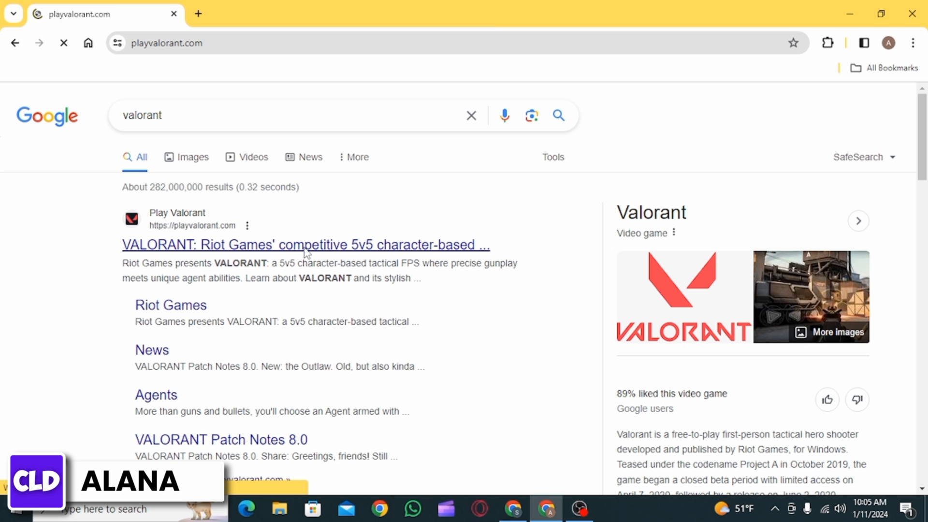
{"action": "left_click", "coordinate": [305, 245]}
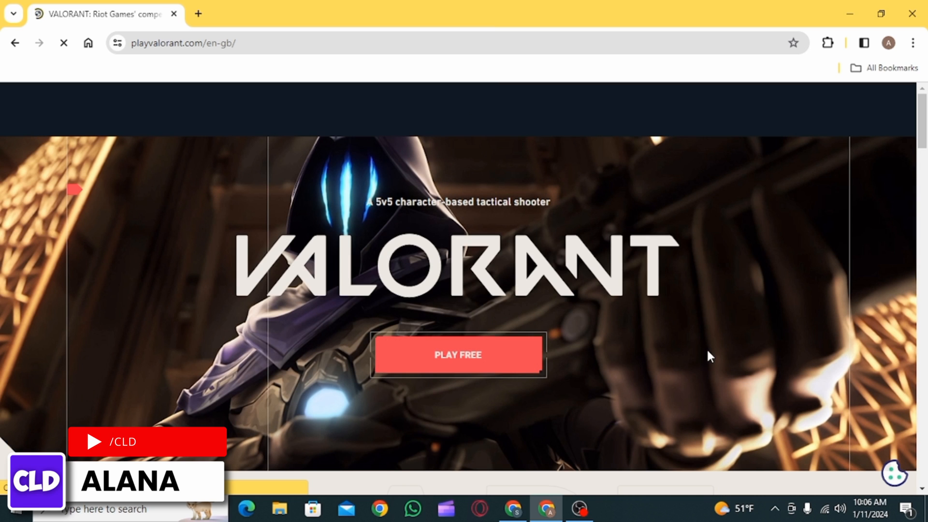